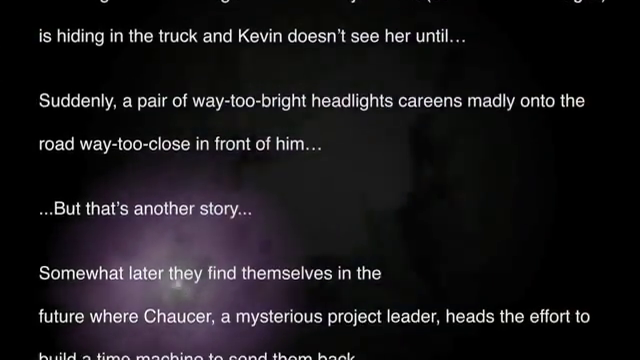
scroll("down", 3)
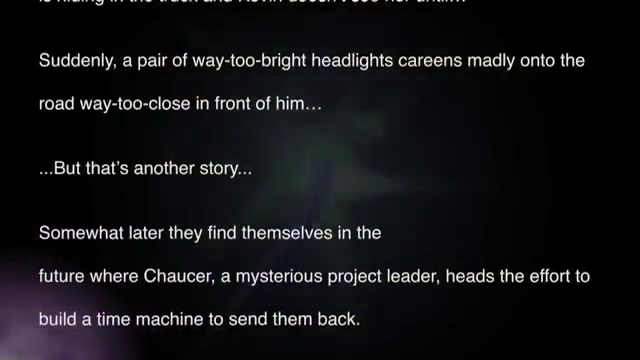
scroll("up", 3)
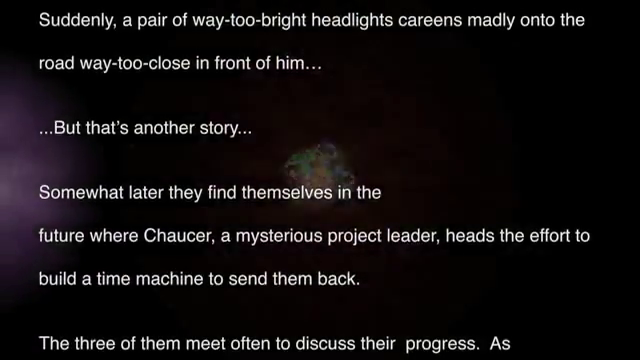
scroll("down", 3)
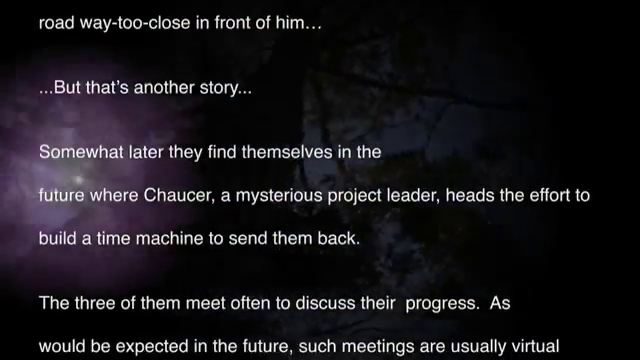
scroll("up", 3)
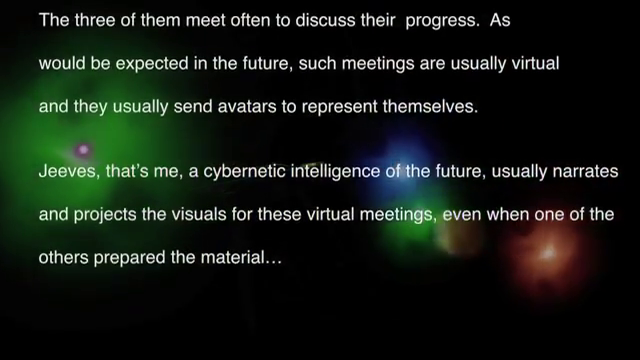
scroll("up", 3)
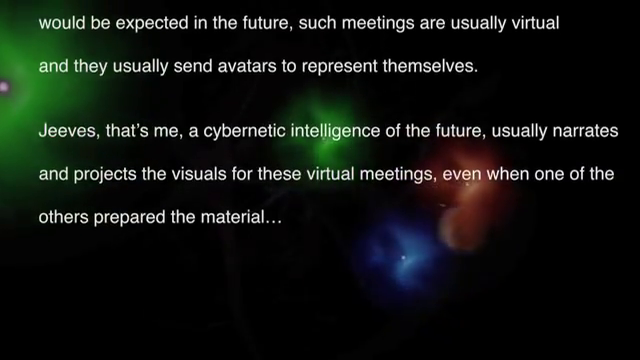
scroll("up", 3)
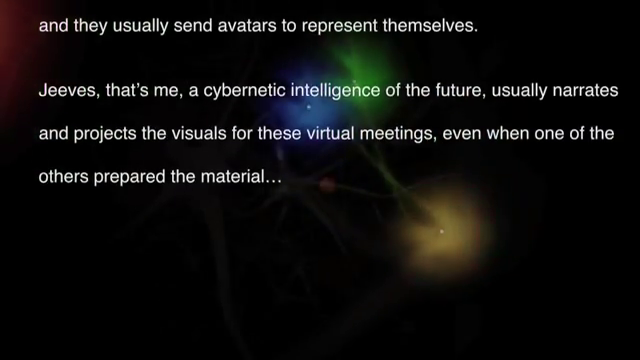